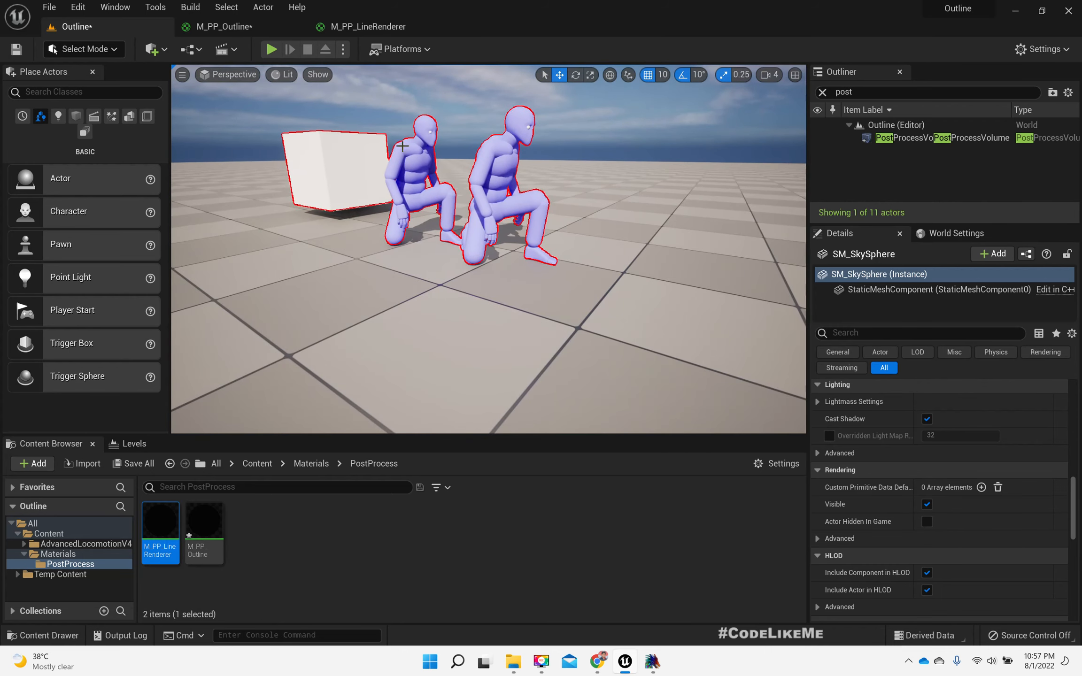
pyautogui.moveTo(533, 164)
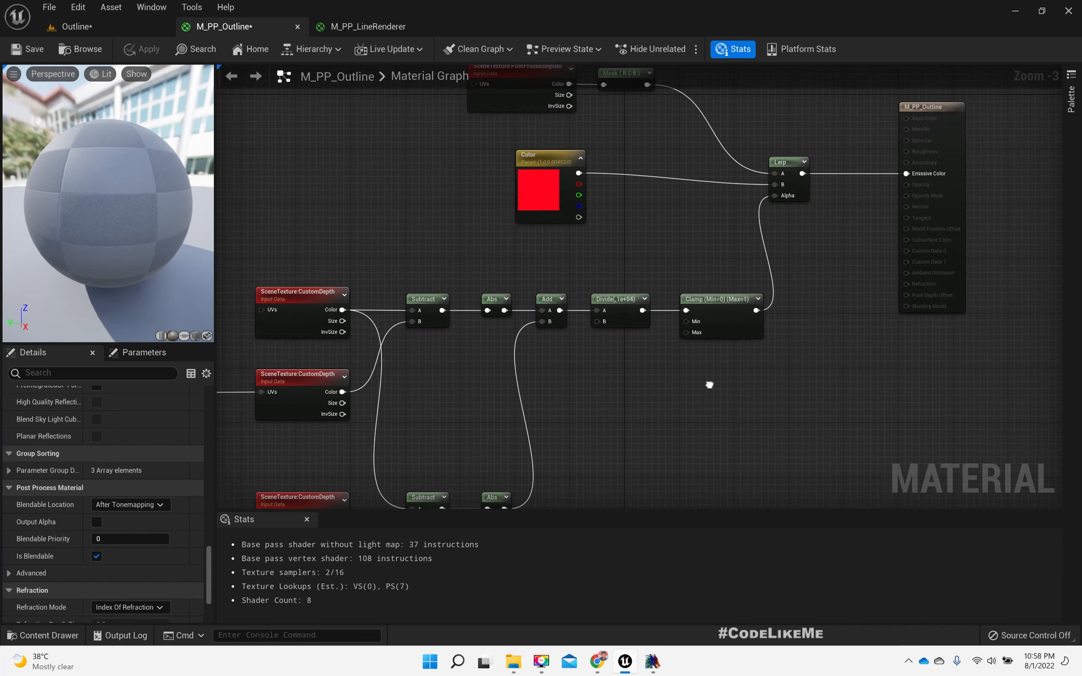
pyautogui.moveTo(925, 135)
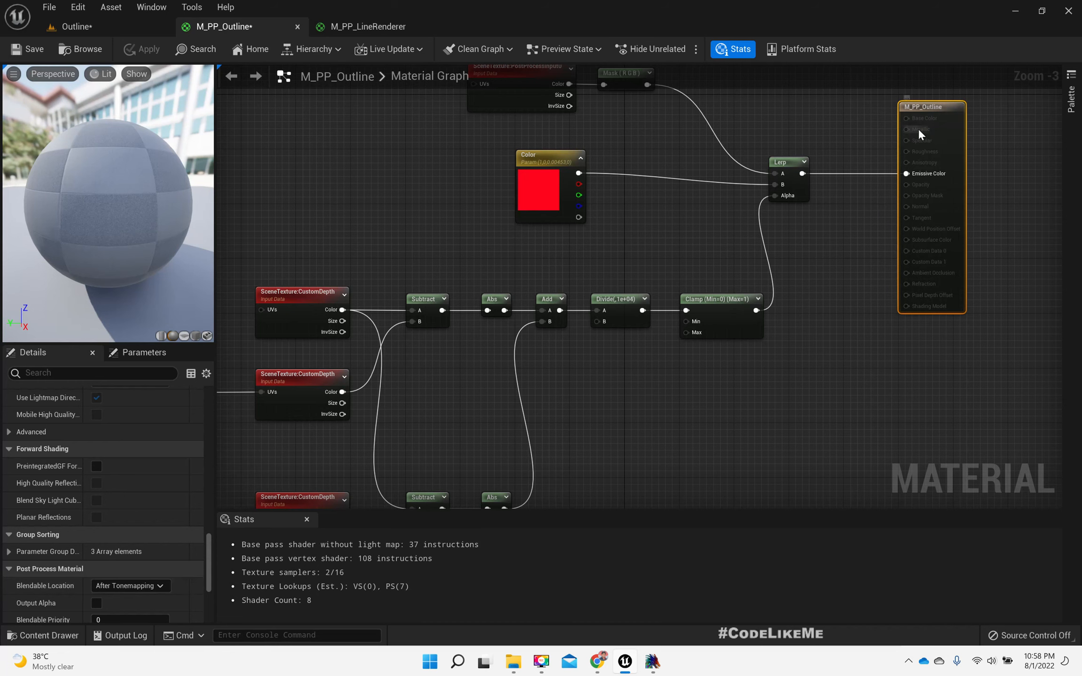
pyautogui.moveTo(972, 120)
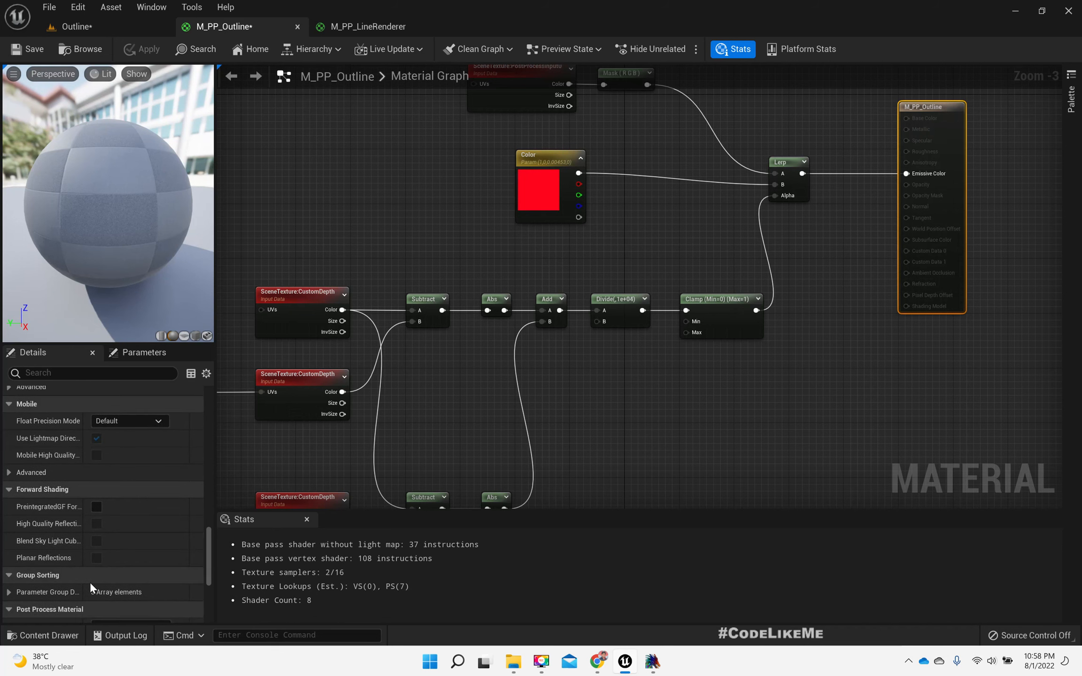
# - Set Blendable Location to Before Tonemapping in the Post Process Material details
pyautogui.scroll(-3)
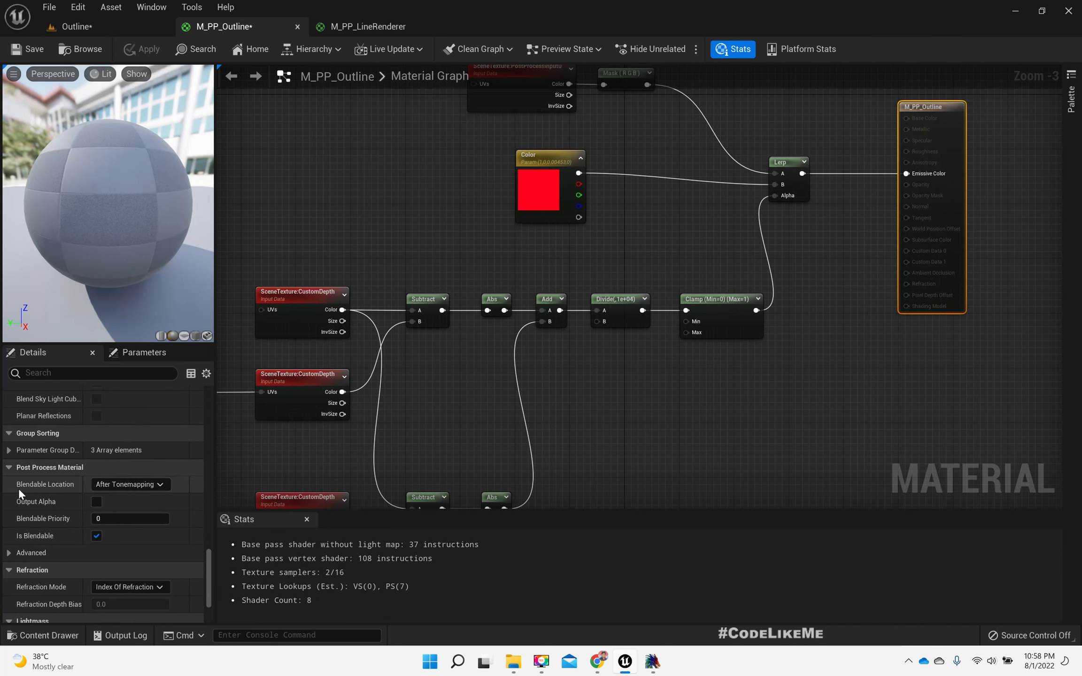
pyautogui.click(130, 484)
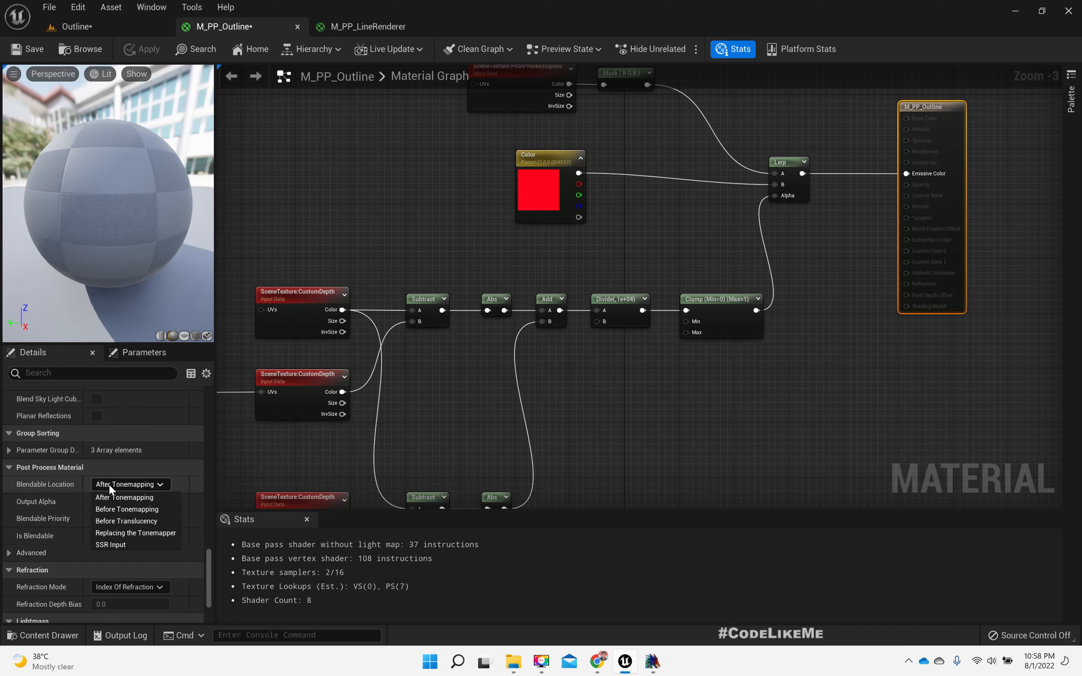
pyautogui.click(124, 498)
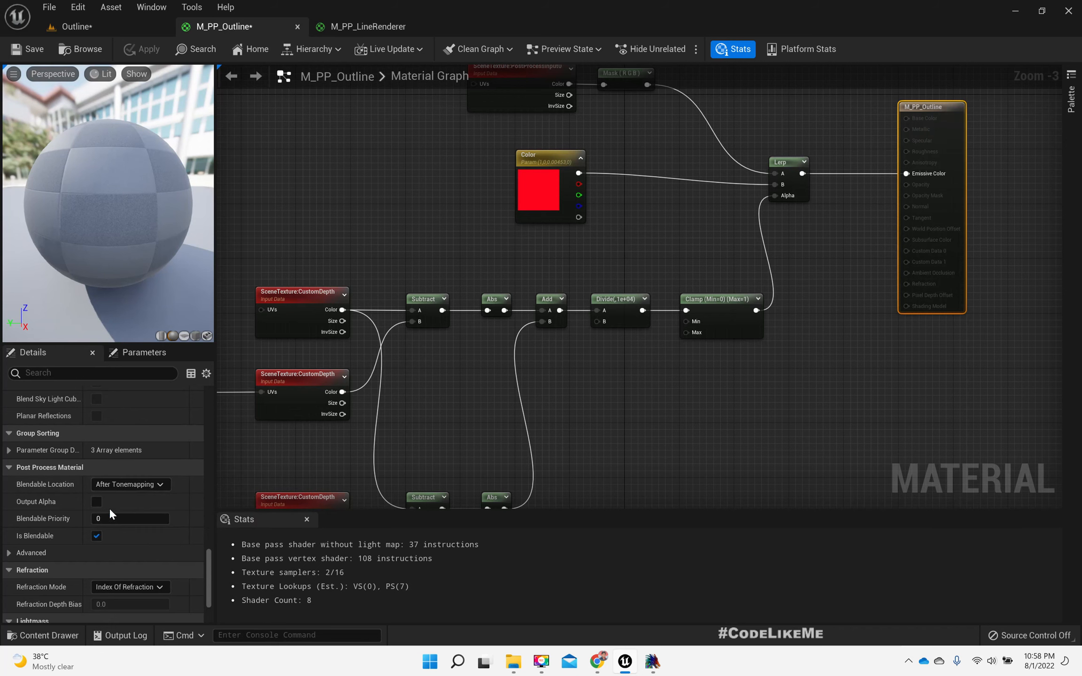
pyautogui.click(130, 484)
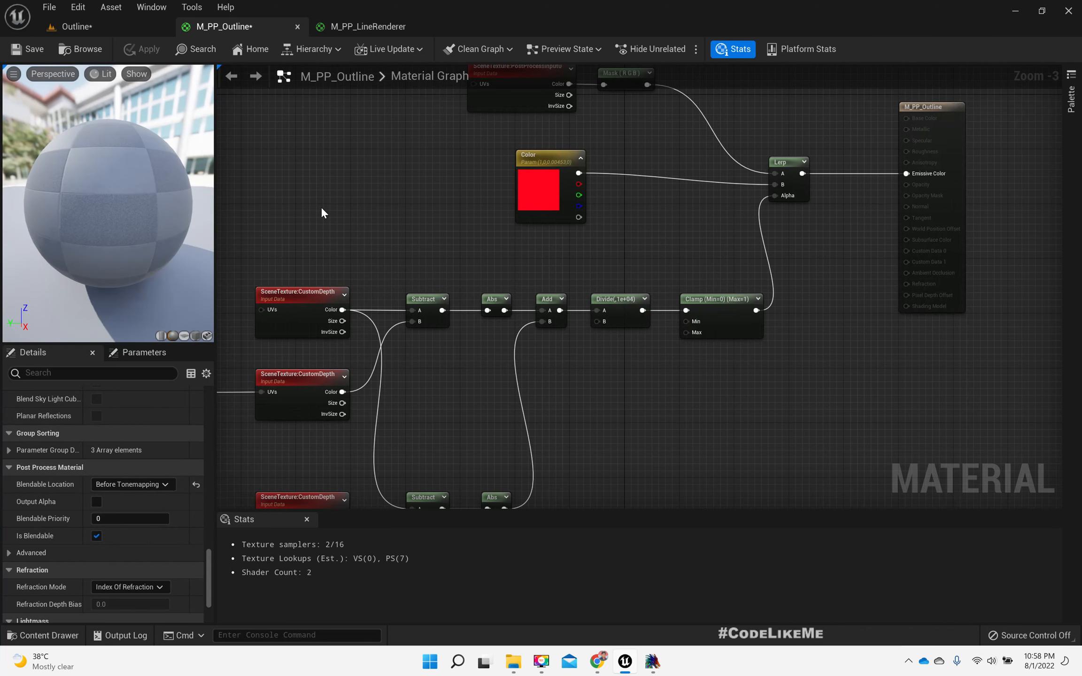
pyautogui.click(76, 27)
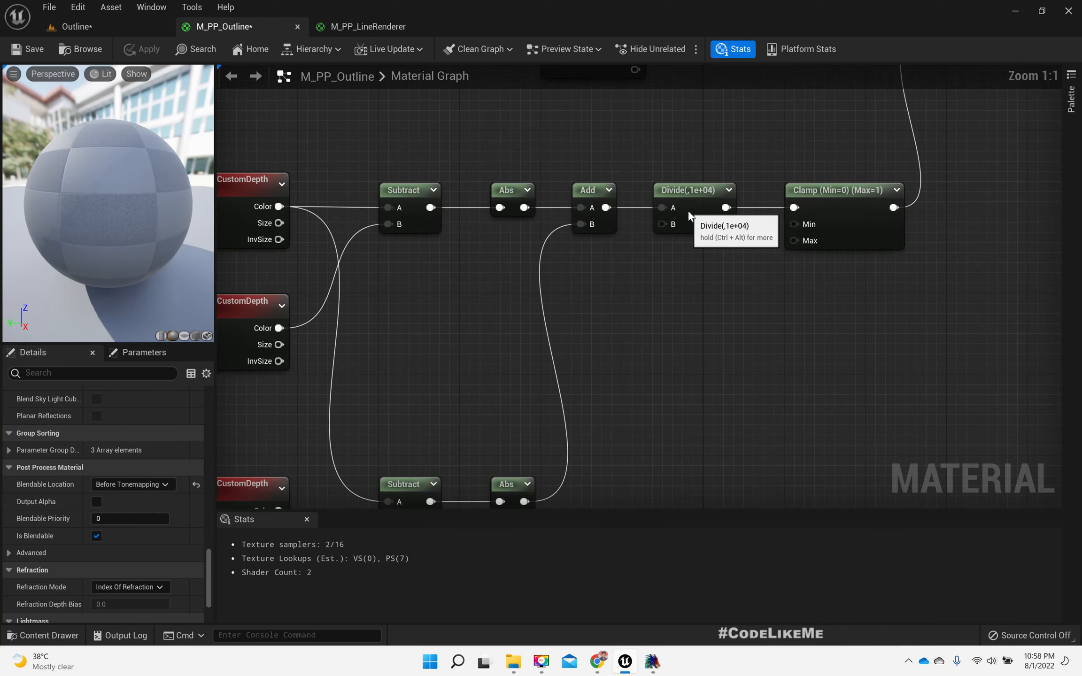
# - Add a VectorLength node from the CustomDepth color and wire its length into Divide's B, replacing 10000
pyautogui.click(690, 190)
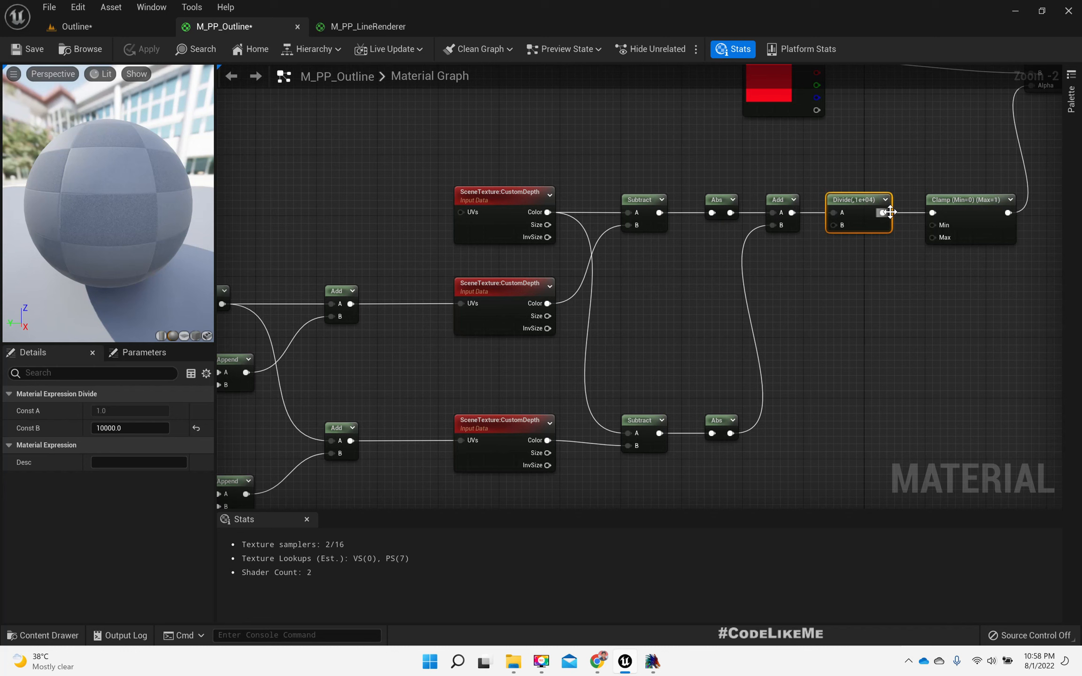
pyautogui.moveTo(886, 248)
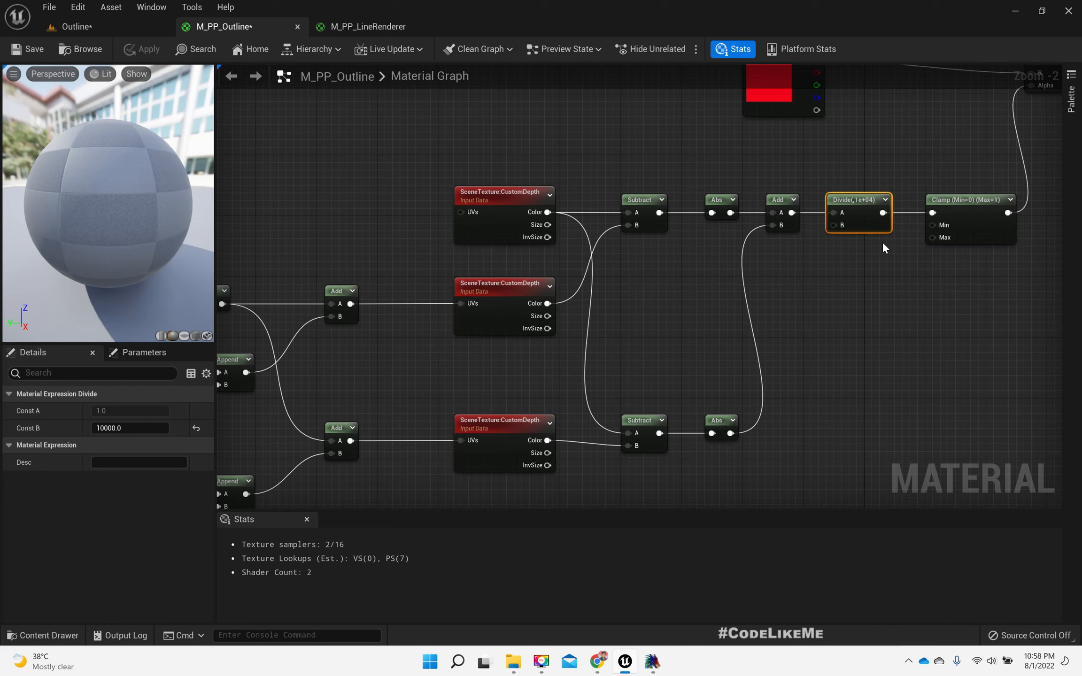
pyautogui.moveTo(548, 213)
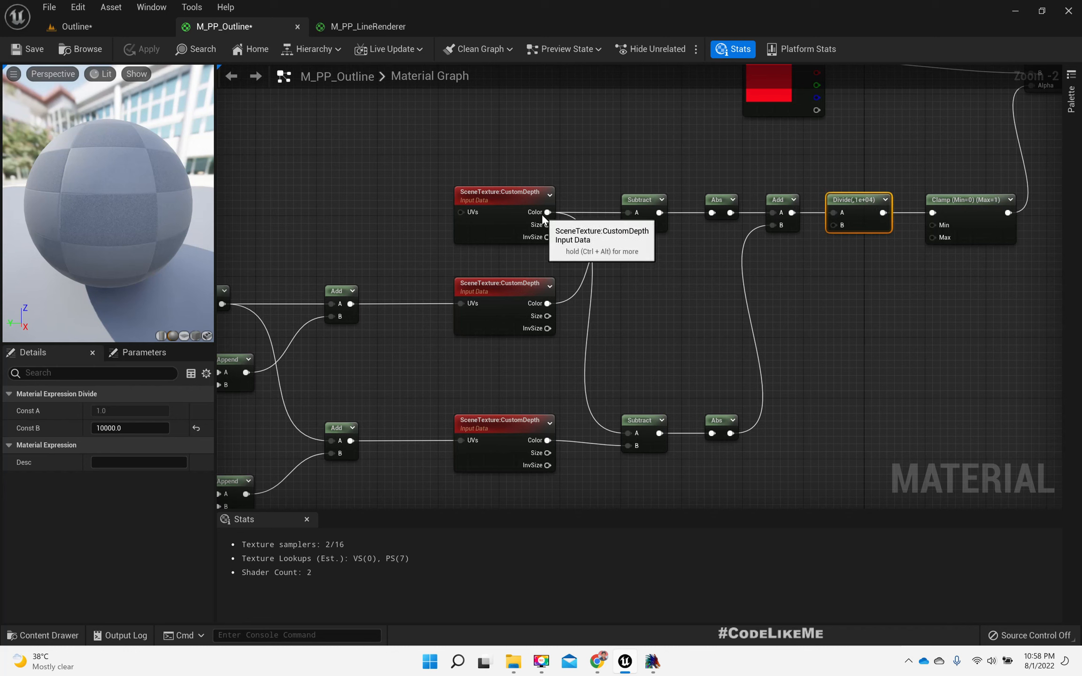
pyautogui.moveTo(549, 212); pyautogui.dragTo(665, 304)
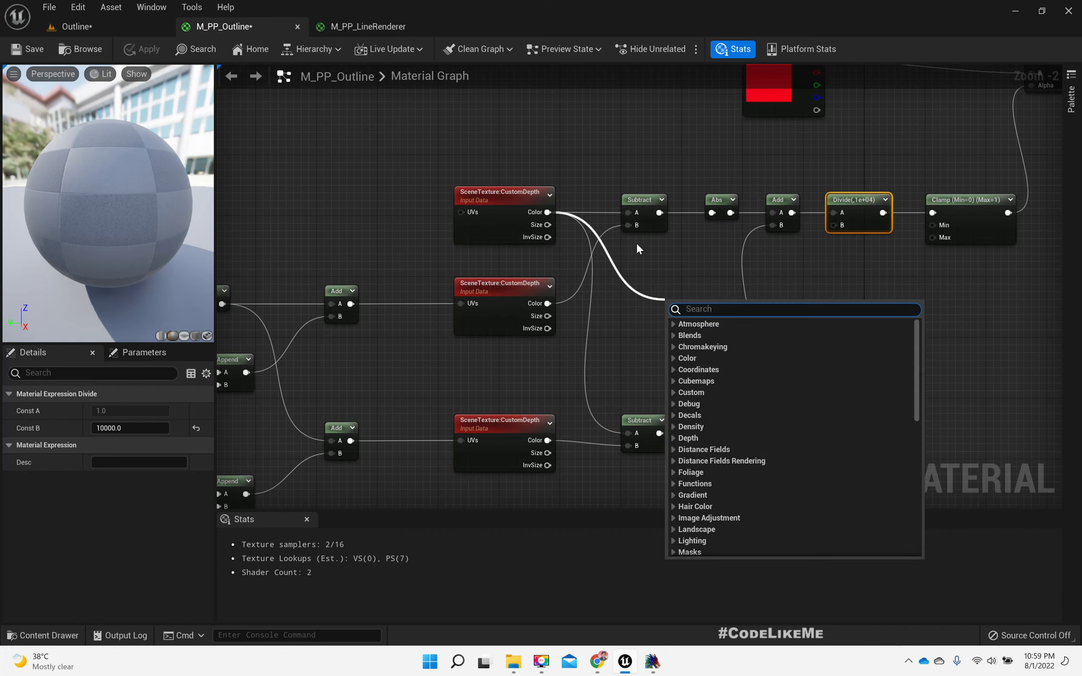
pyautogui.moveTo(660, 271)
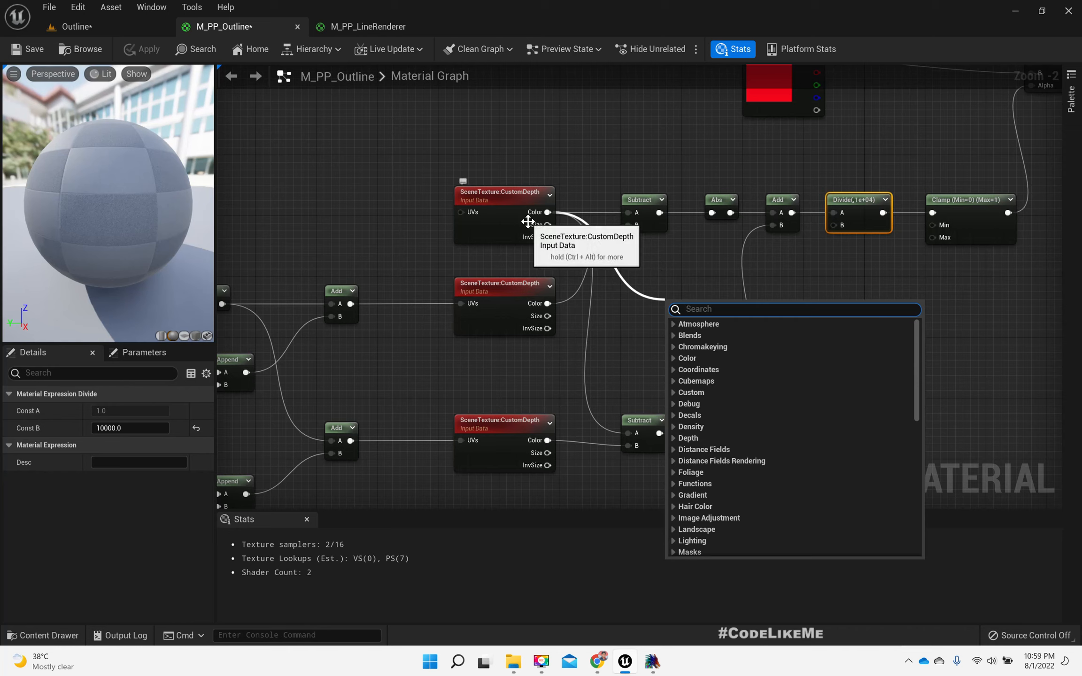
pyautogui.moveTo(635, 276)
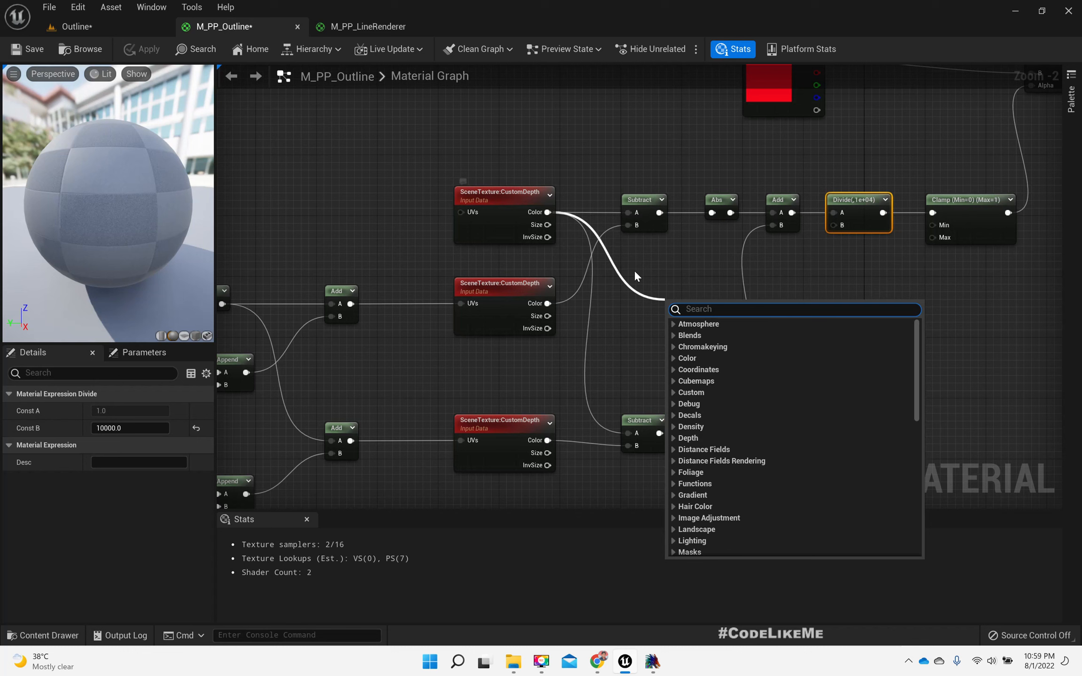
pyautogui.moveTo(748, 285)
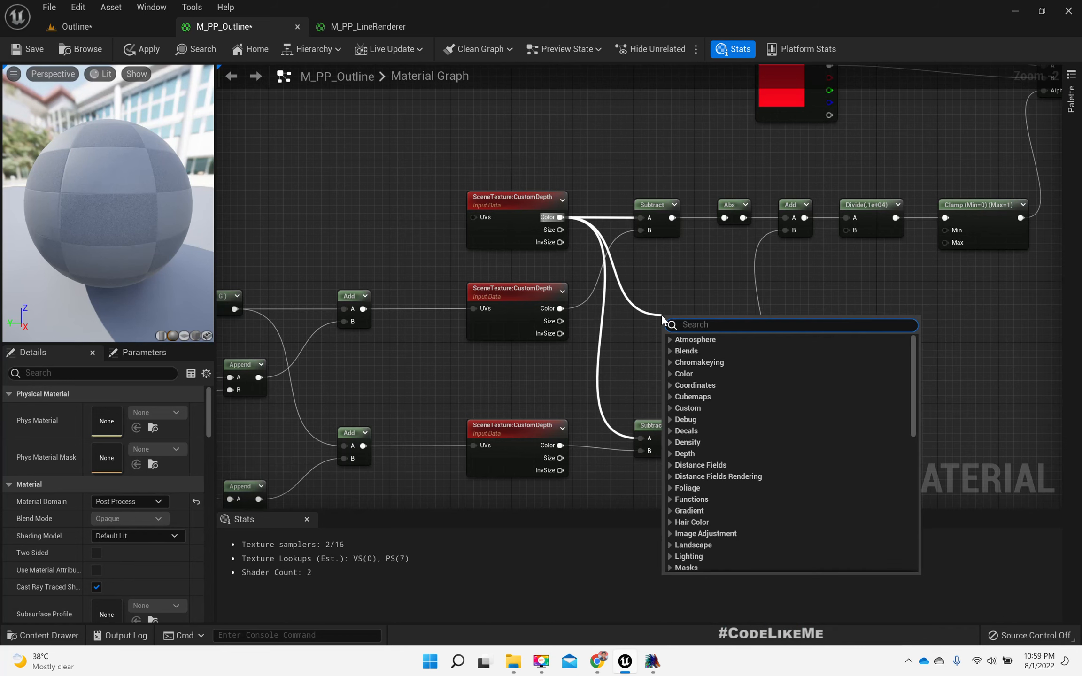
pyautogui.write('vect')
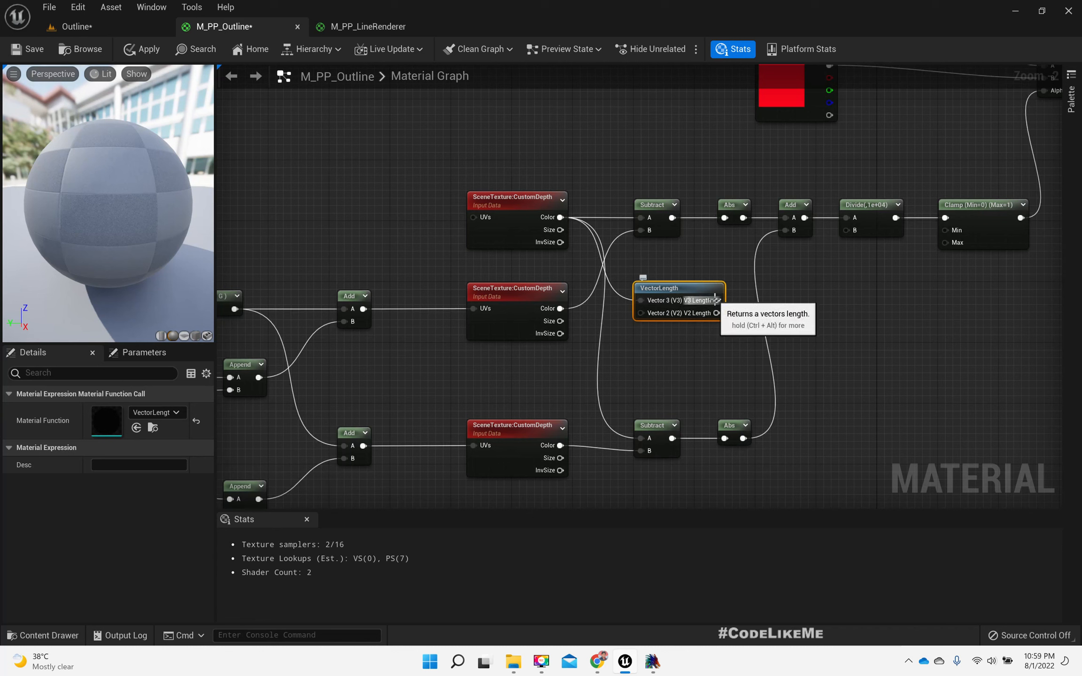
pyautogui.moveTo(717, 301); pyautogui.dragTo(821, 305)
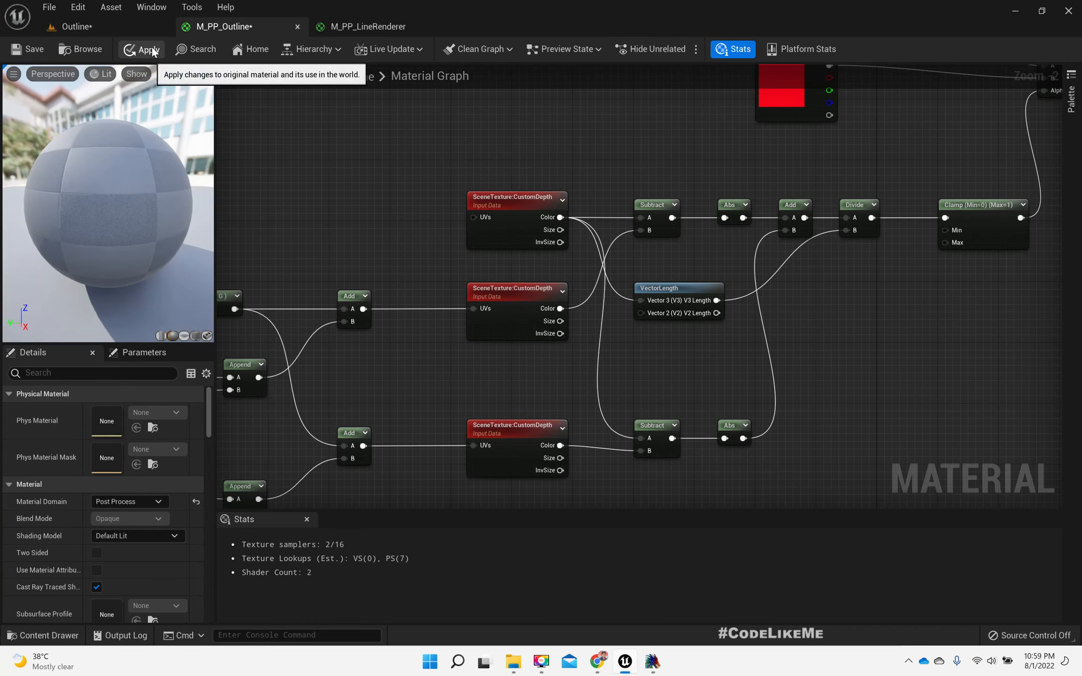
# - Apply the outline material changes so the level picks them up
pyautogui.click(79, 26)
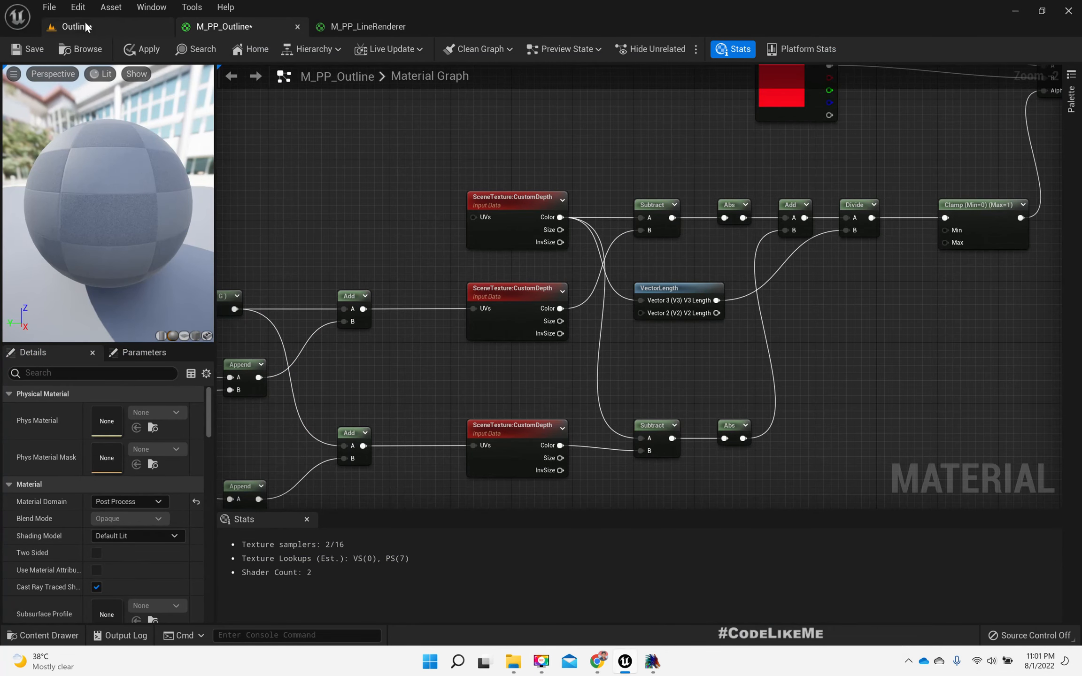
# - Glance at the M_PP_LineRenderer material graph, then return to the Outline level
pyautogui.click(369, 26)
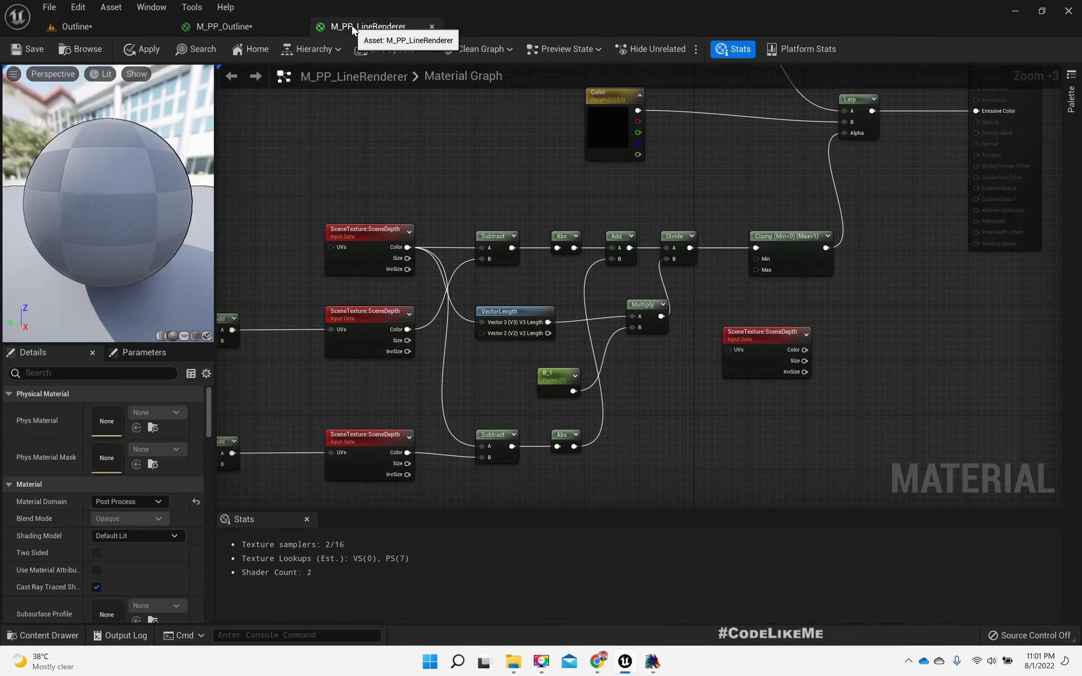
pyautogui.click(235, 26)
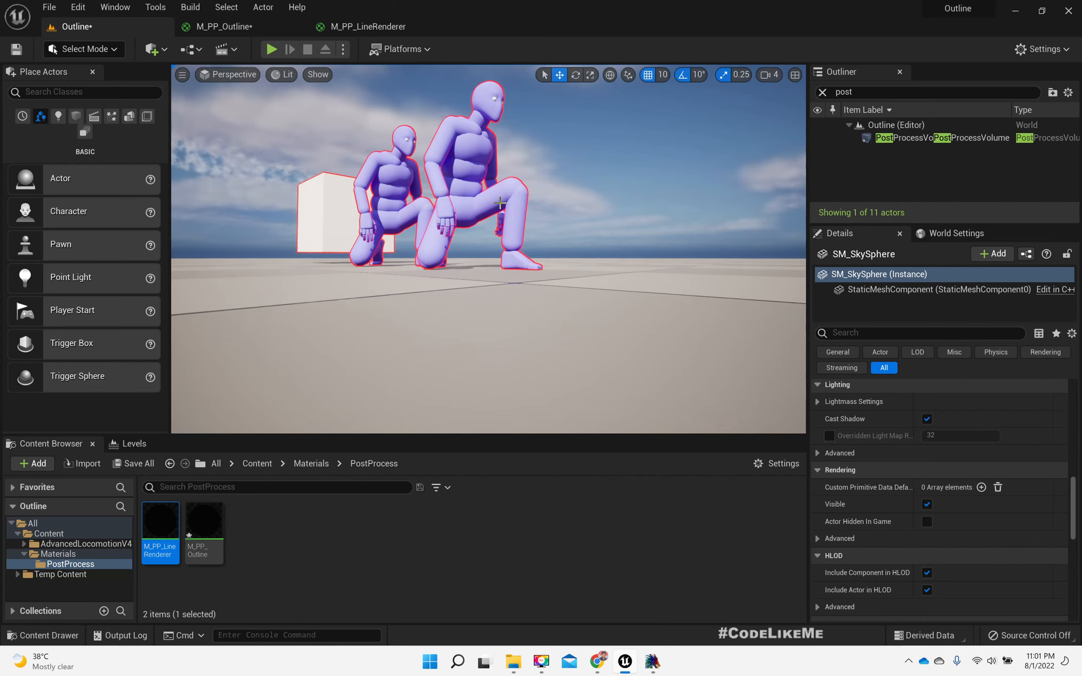
pyautogui.press('F11')
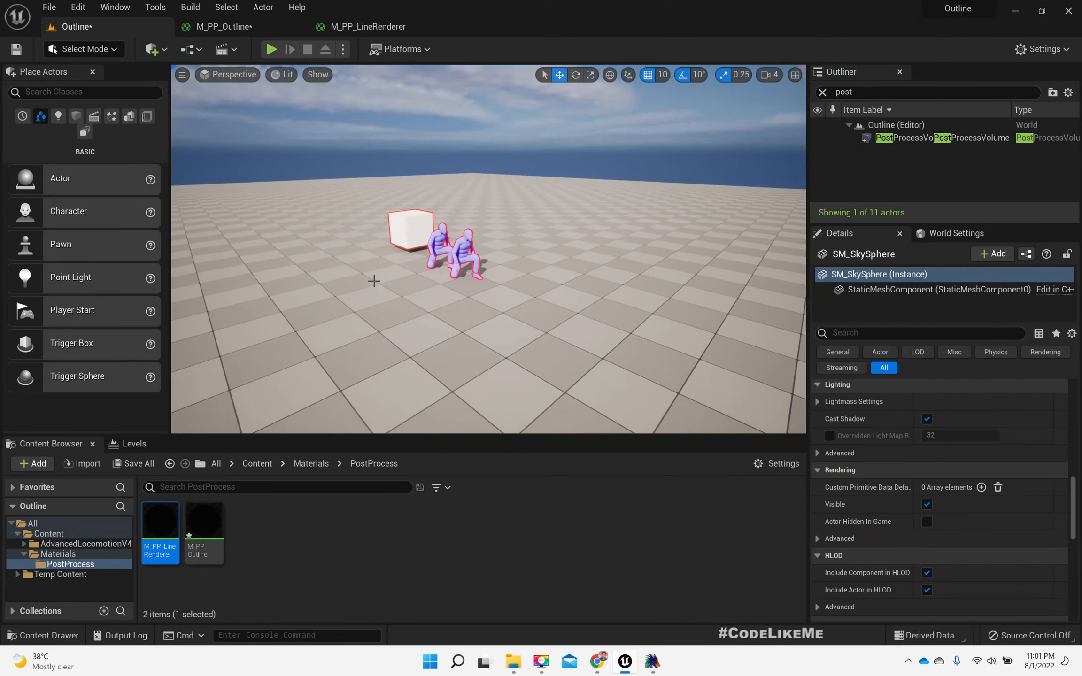
pyautogui.click(77, 115)
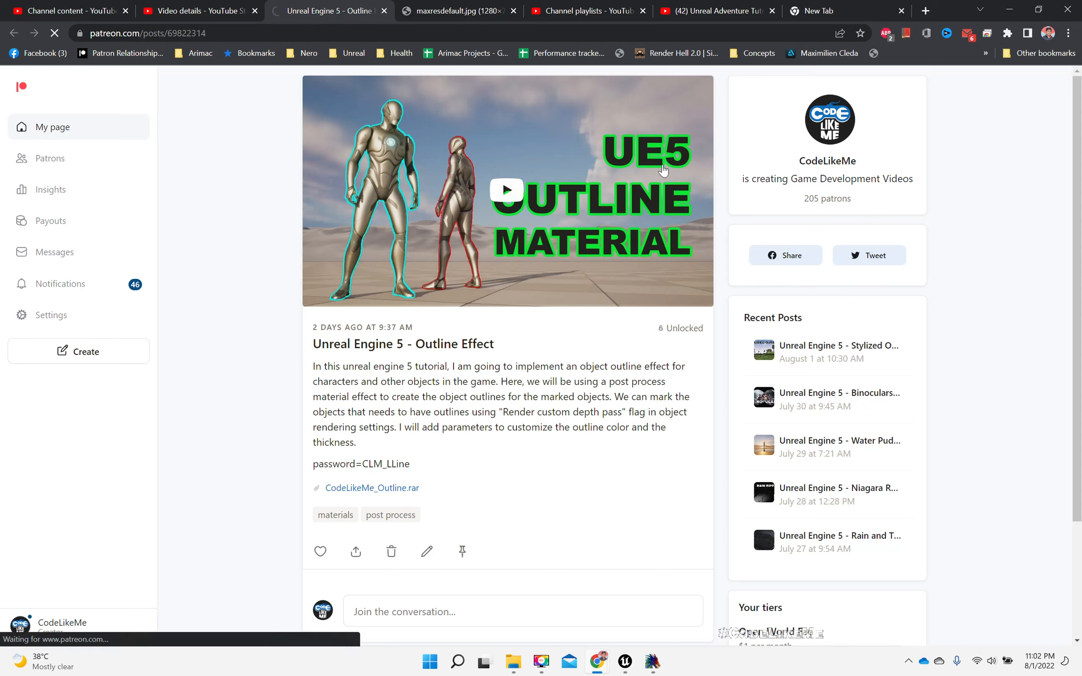
pyautogui.moveTo(662, 170)
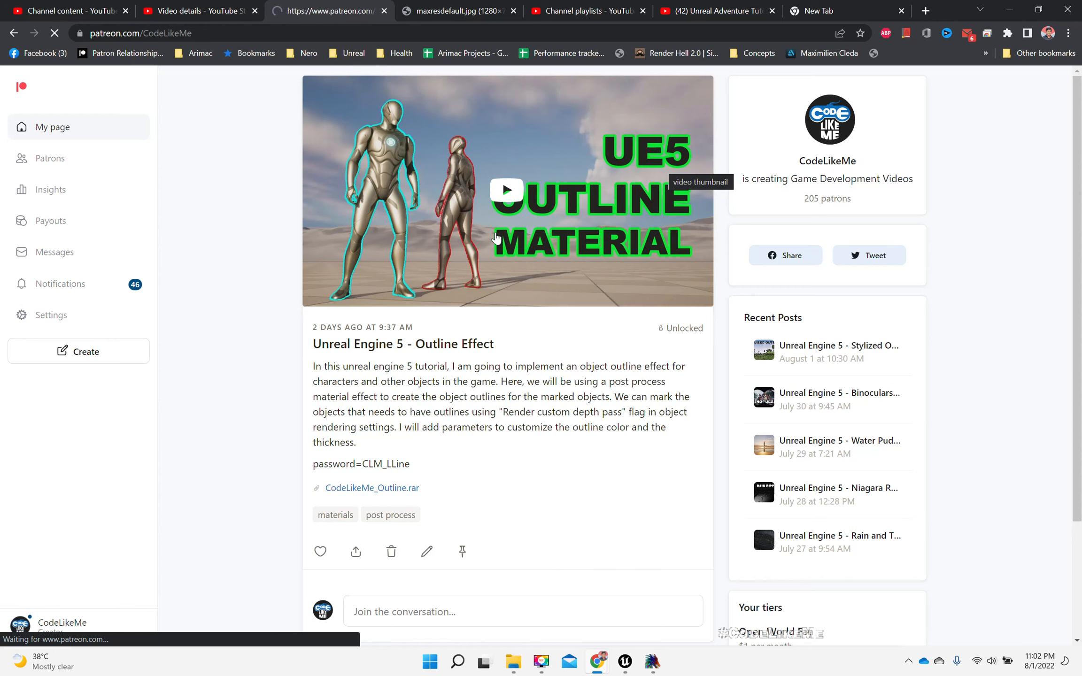
# - Go to the CodeLikeMe creator page and browse its list of posts
pyautogui.click(53, 127)
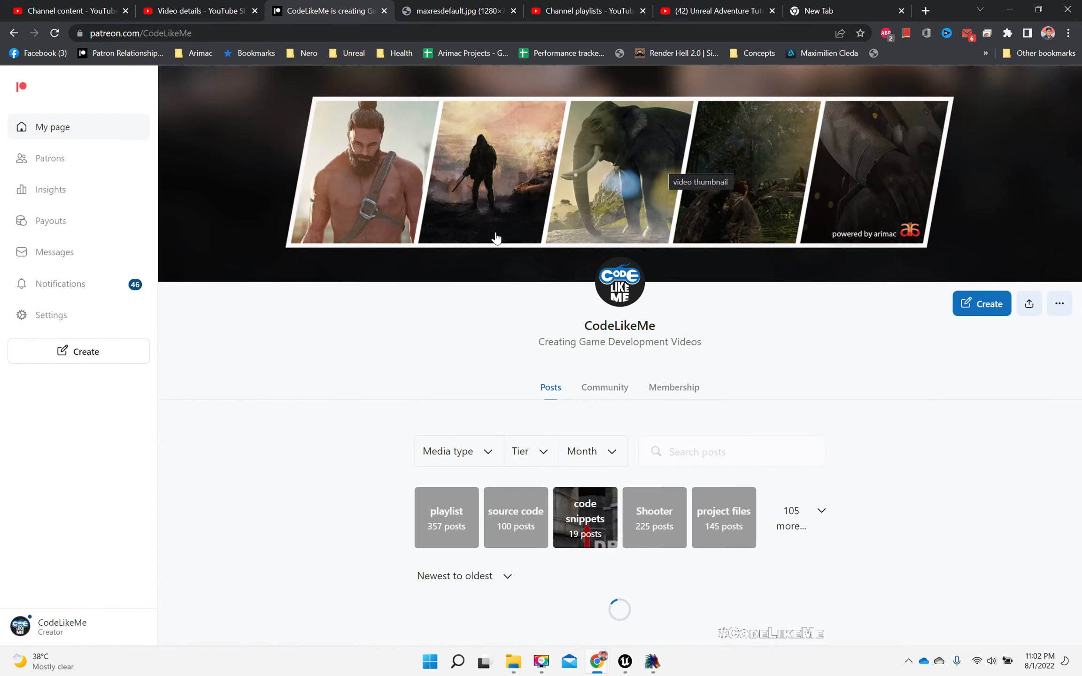
pyautogui.scroll(-3)
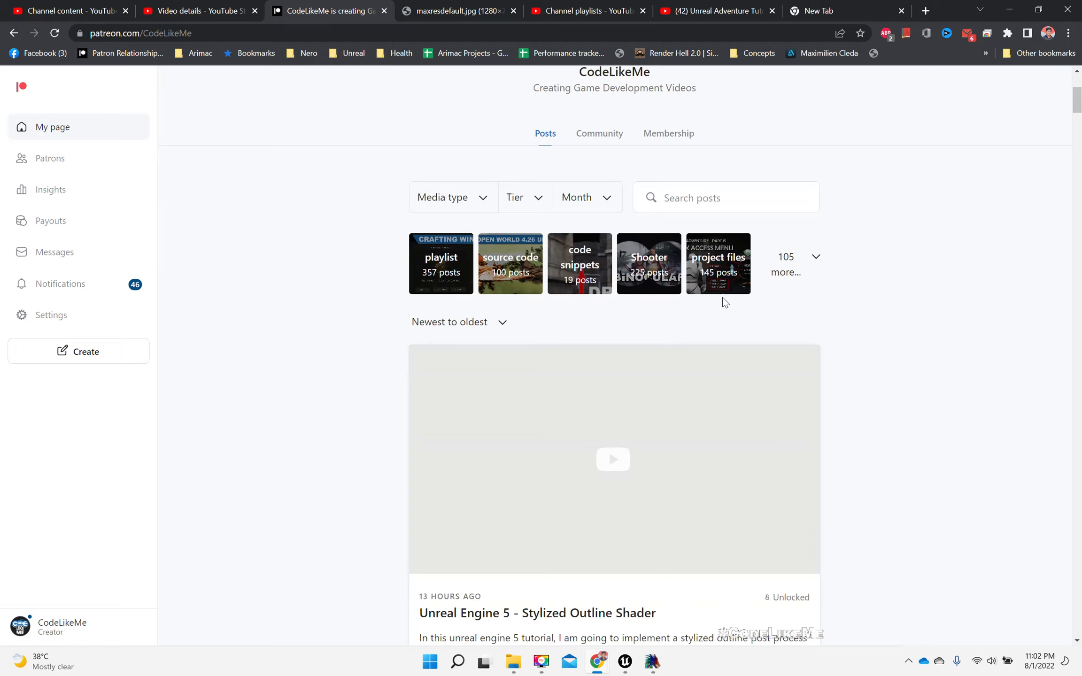